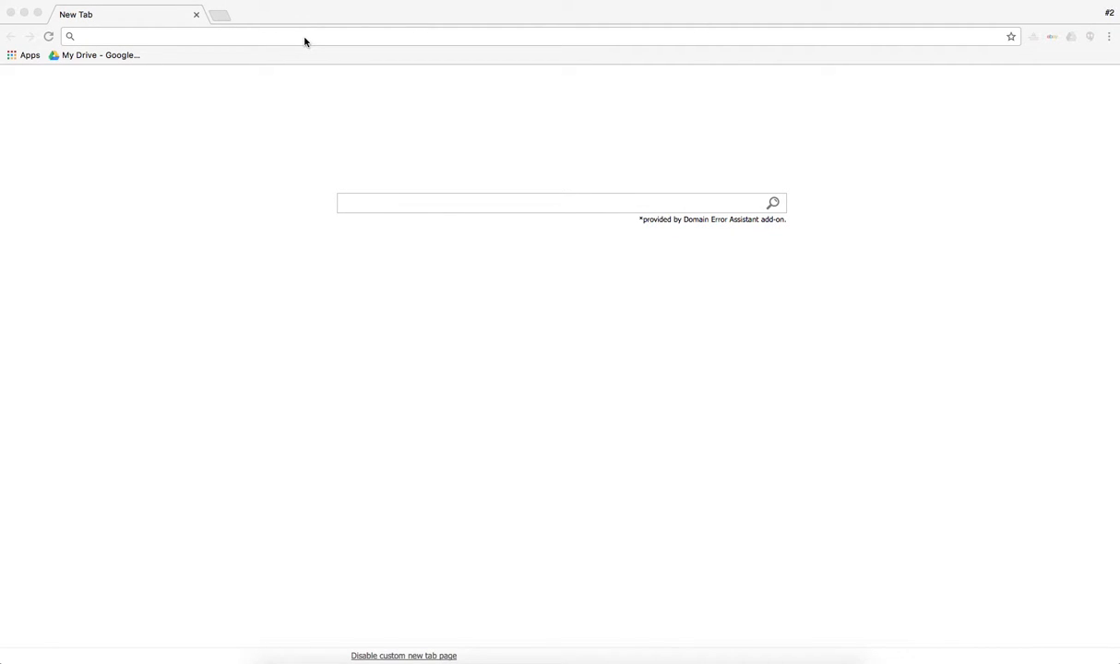
# Load thefighthub.com in Chrome from the blank new tab
pyautogui.click(305, 36)
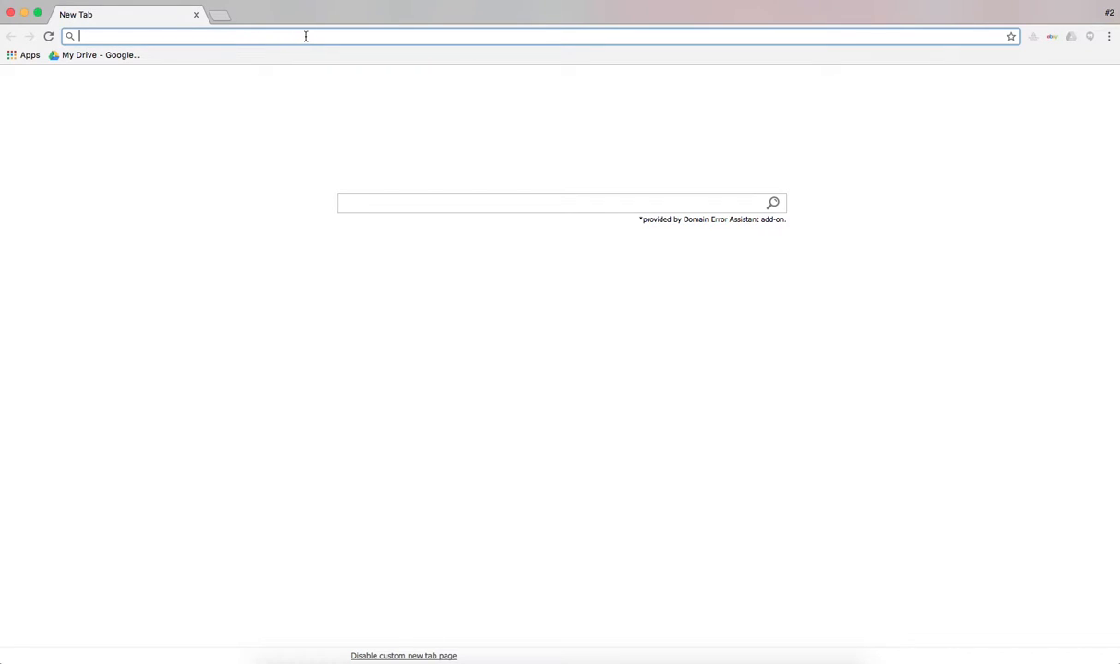
pyautogui.write('thefighthub.com')
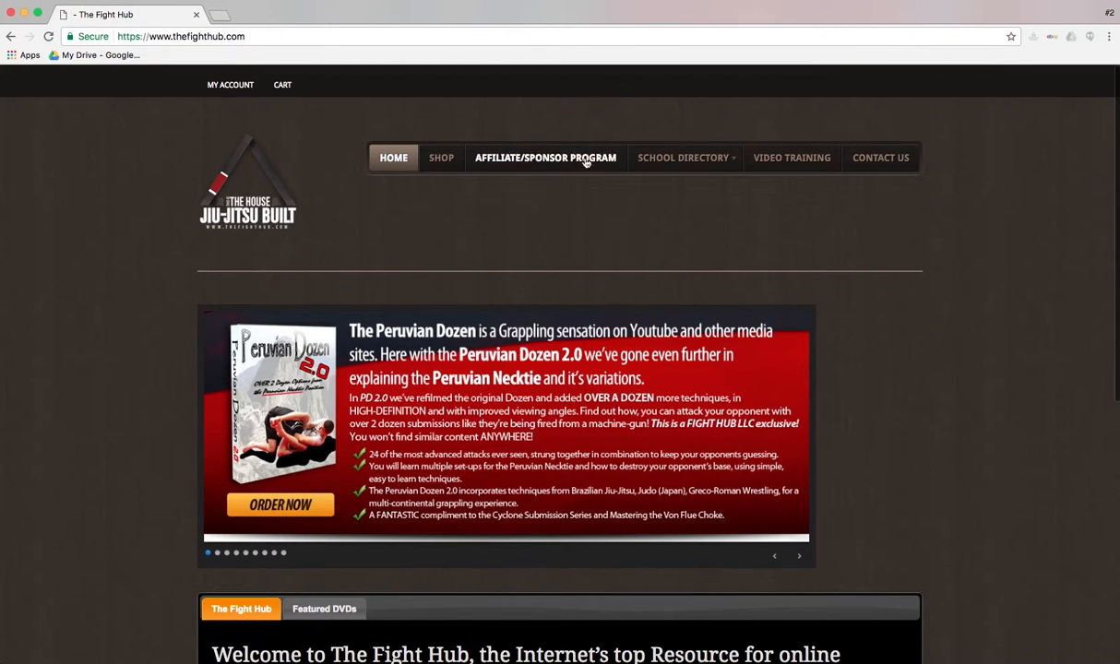
# Open the Affiliate/Sponsor Program page and scroll to the academy-owner and non-owner sign-up sections
pyautogui.click(547, 157)
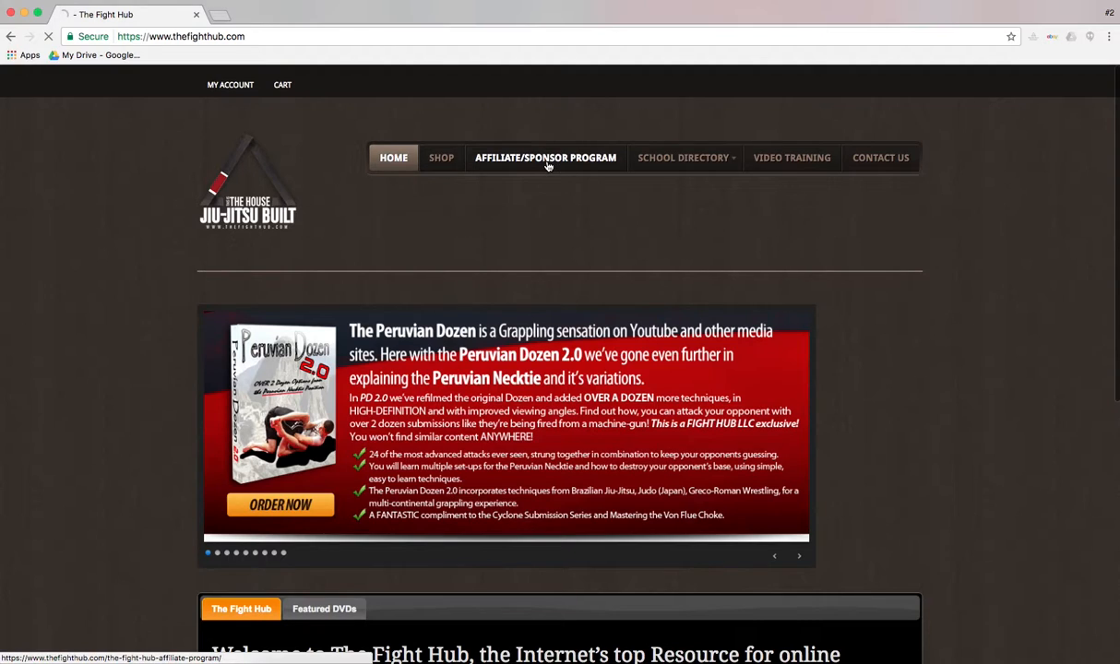
pyautogui.click(546, 157)
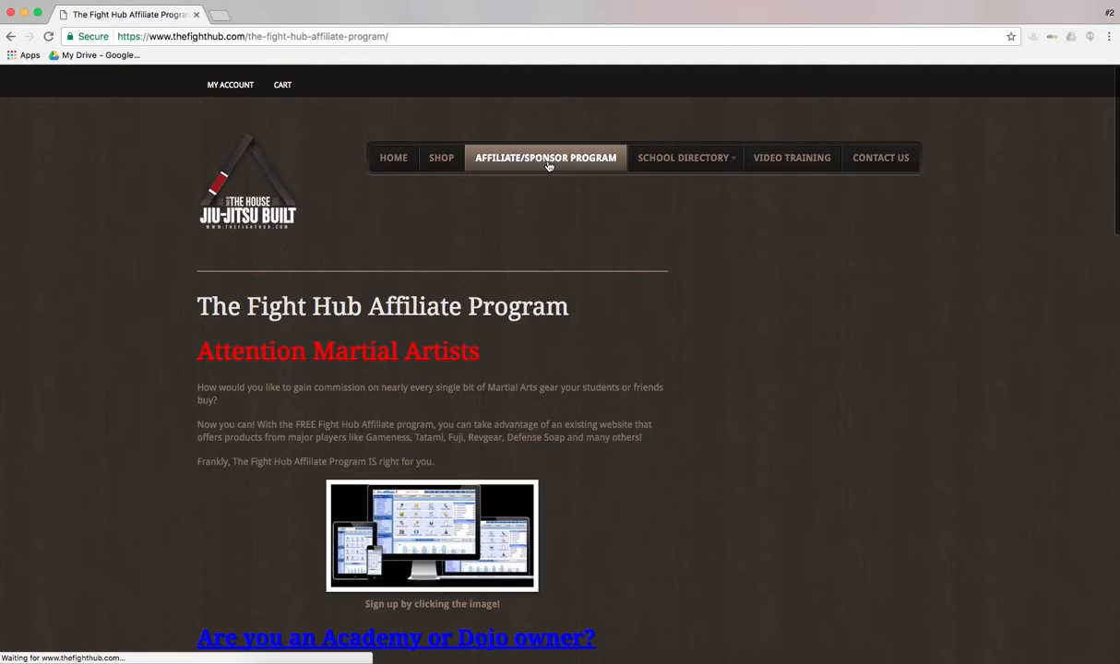
pyautogui.scroll(-3)
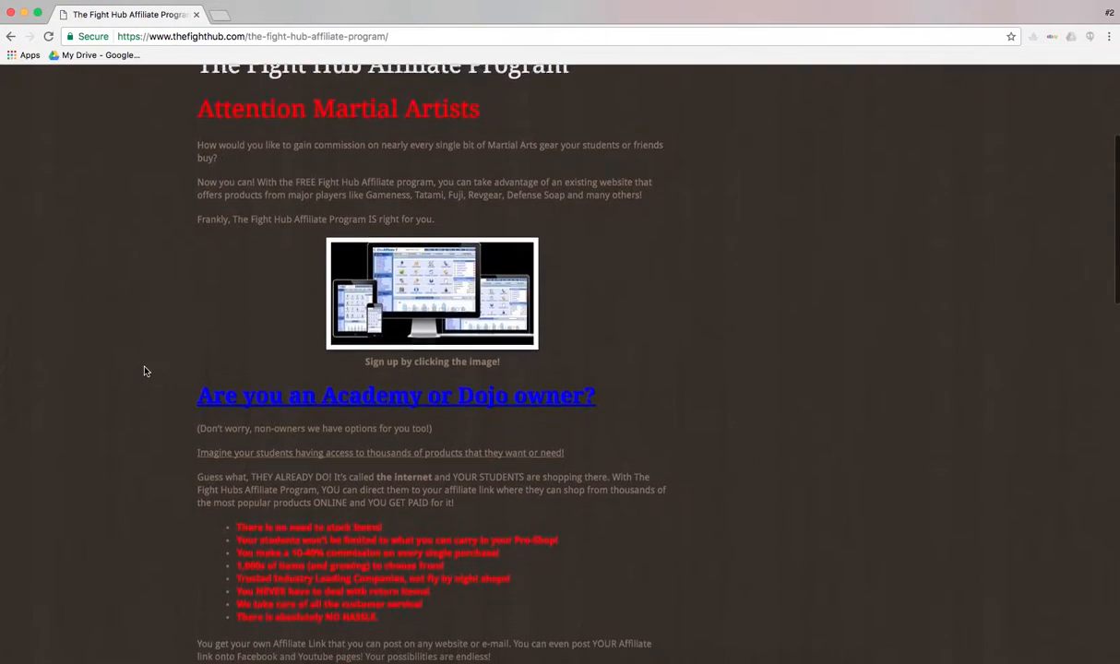
pyautogui.scroll(-3)
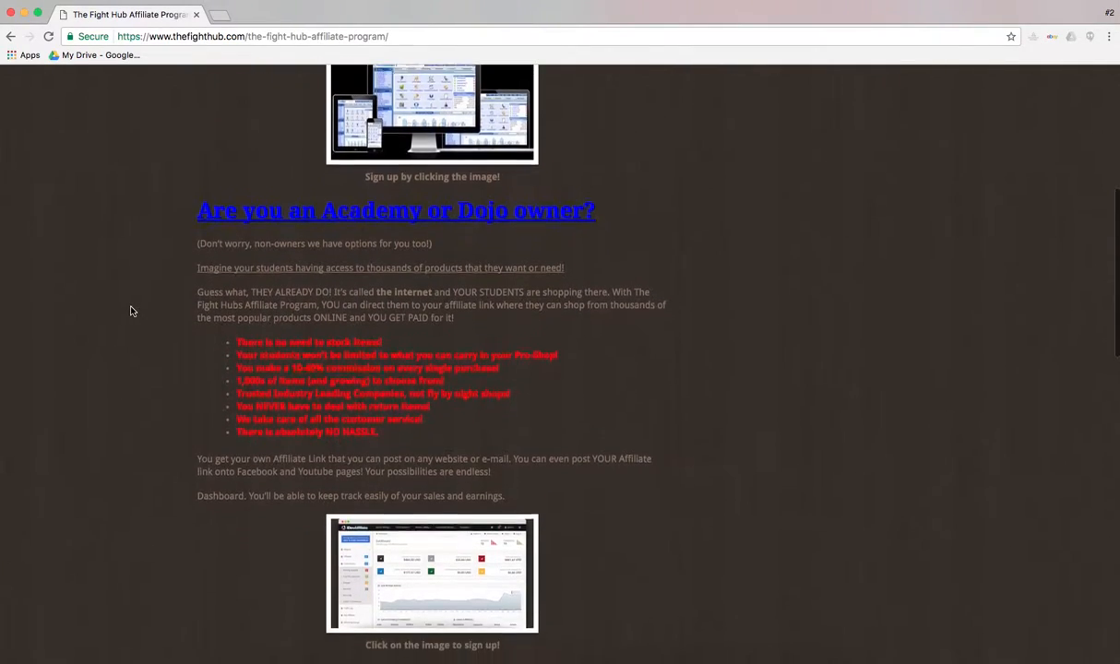
pyautogui.scroll(-3)
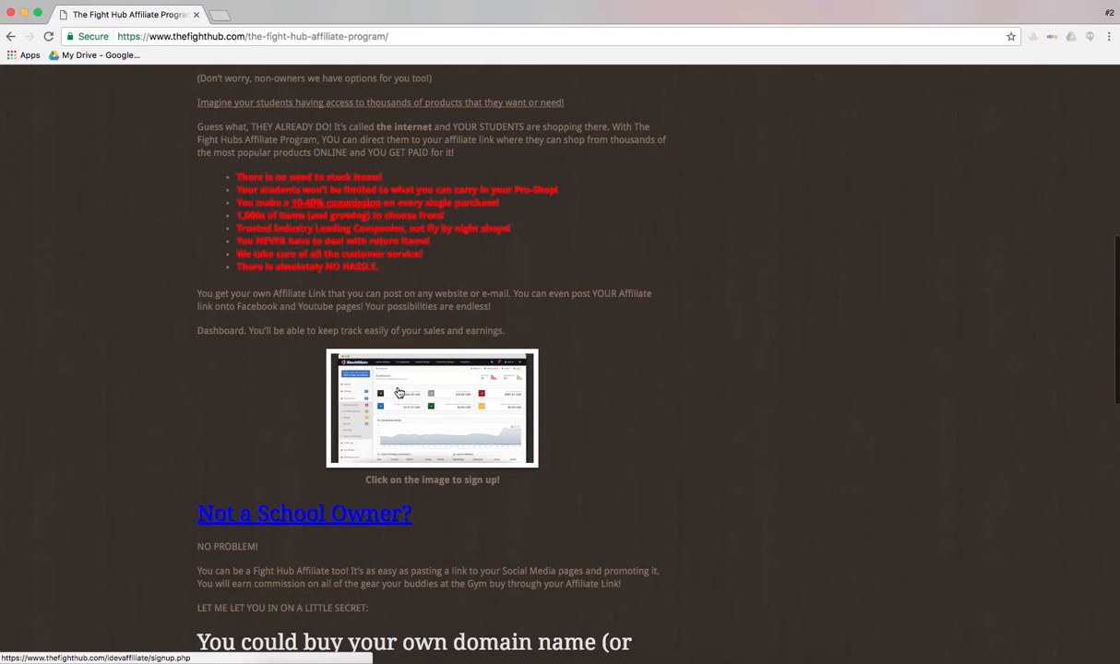
pyautogui.scroll(3)
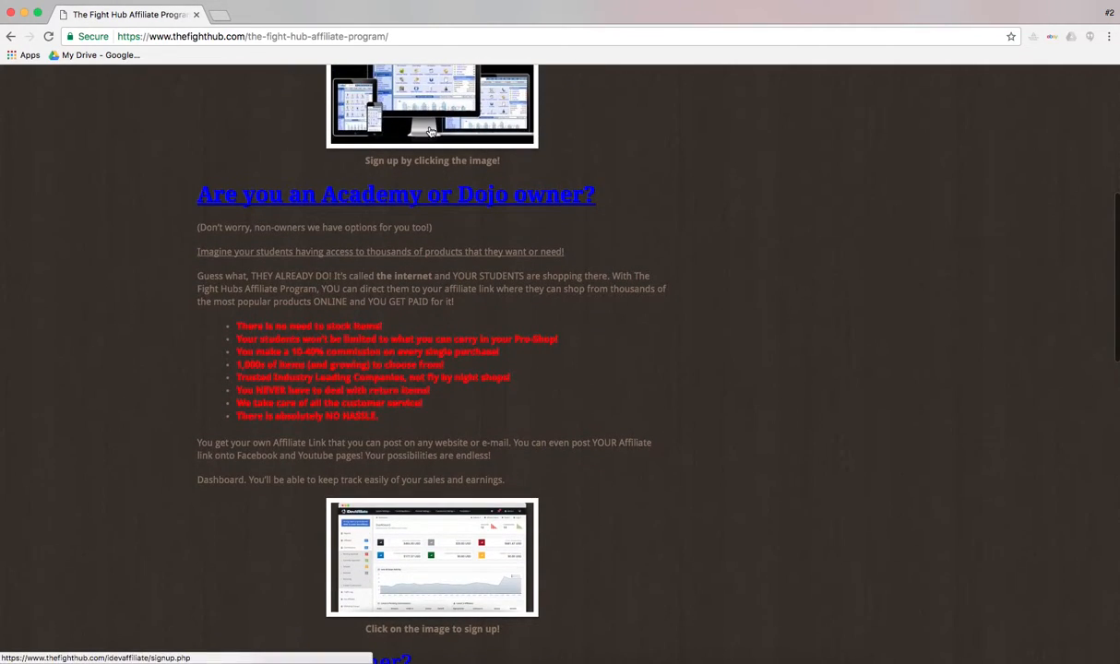
pyautogui.scroll(-3)
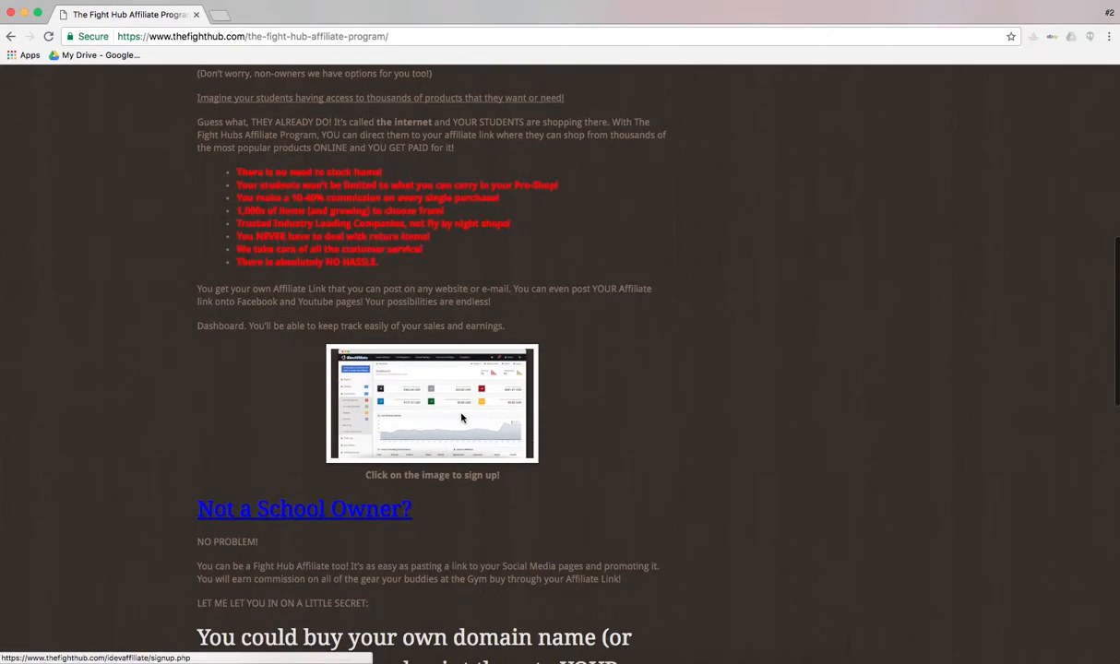
# Open the affiliate sign-up form from the image and enter the username 'HubT'
pyautogui.click(431, 408)
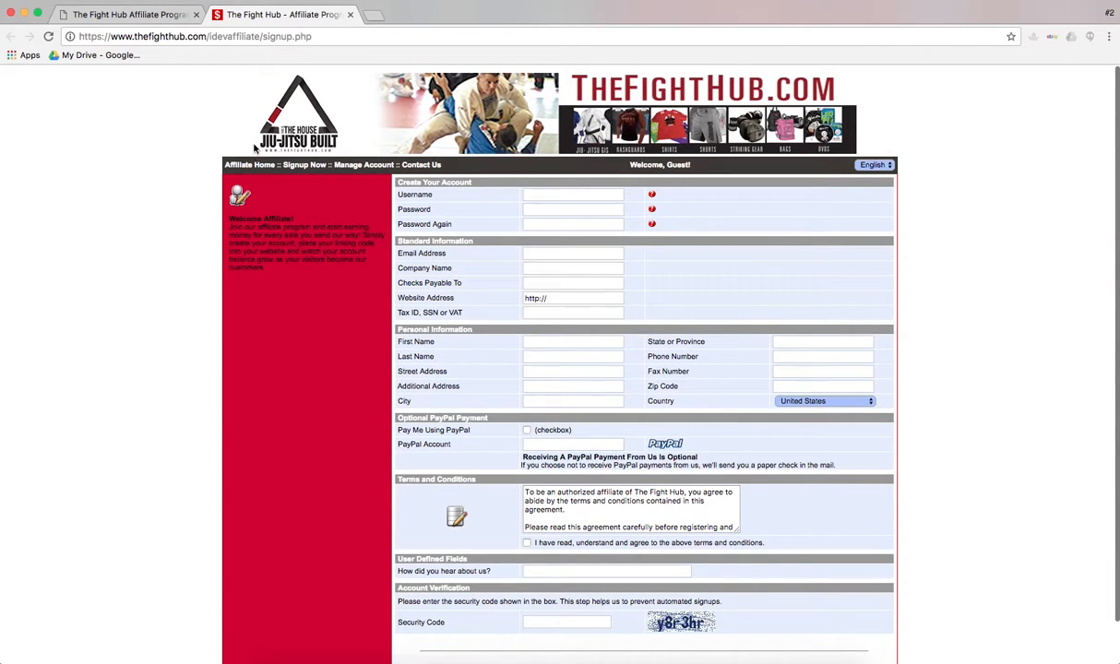
pyautogui.click(572, 194)
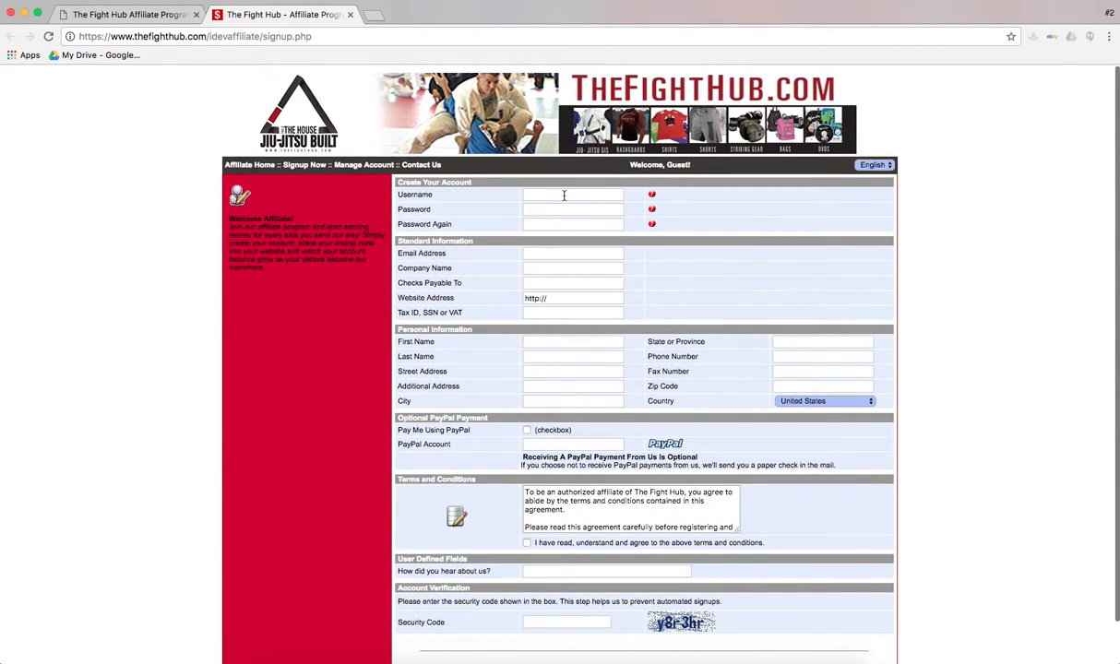
pyautogui.scroll(-3)
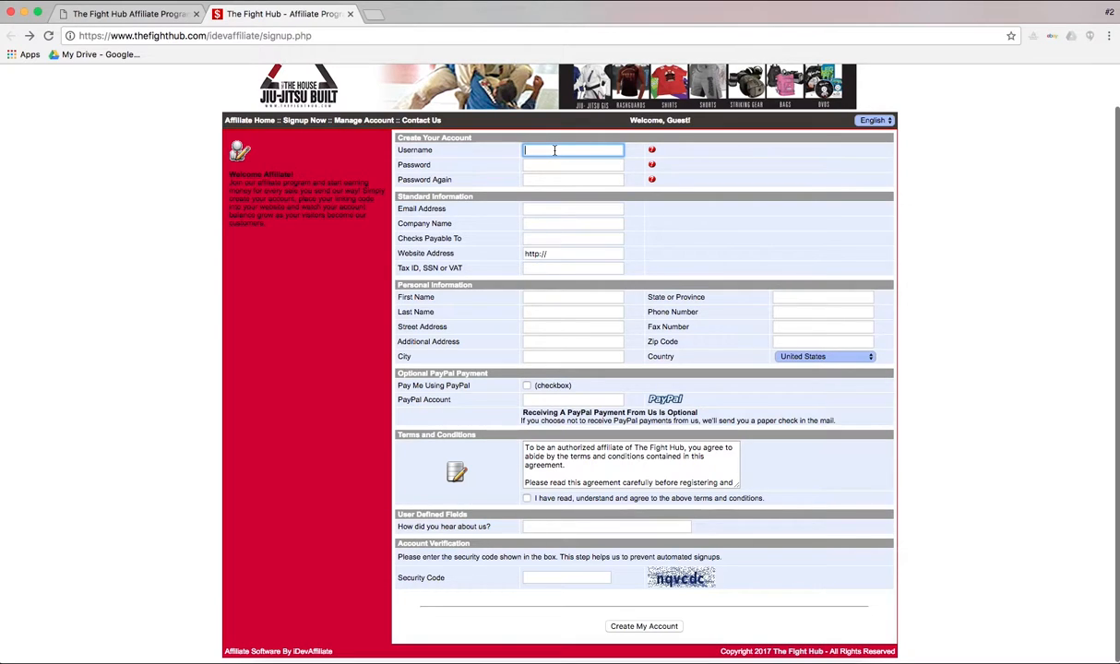
pyautogui.write('HubT')
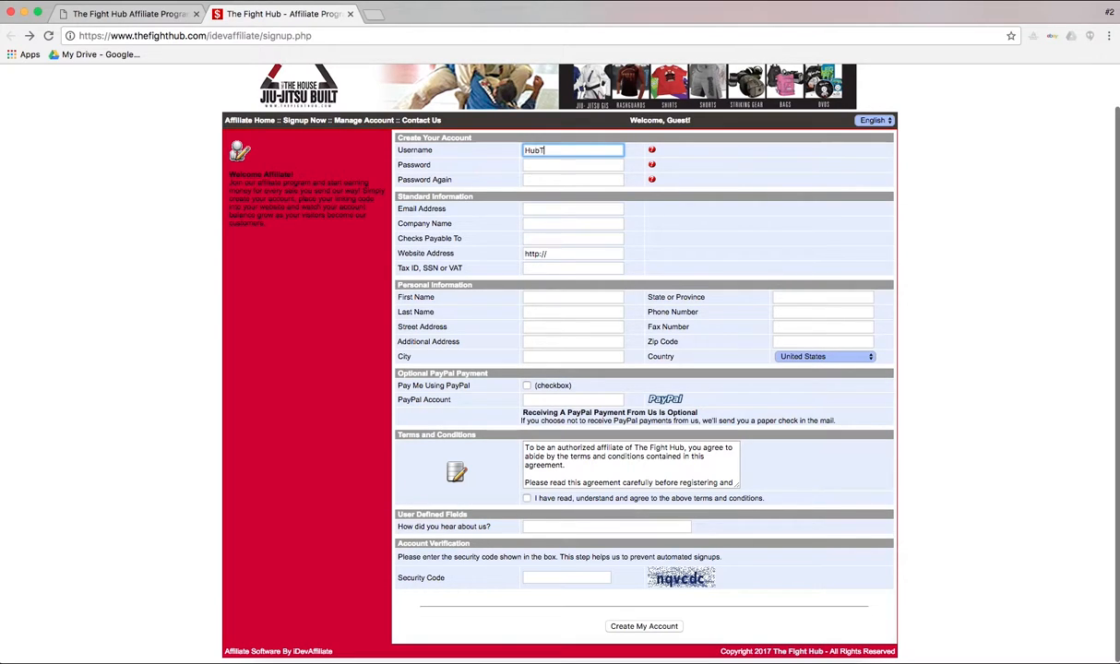
pyautogui.click(573, 165)
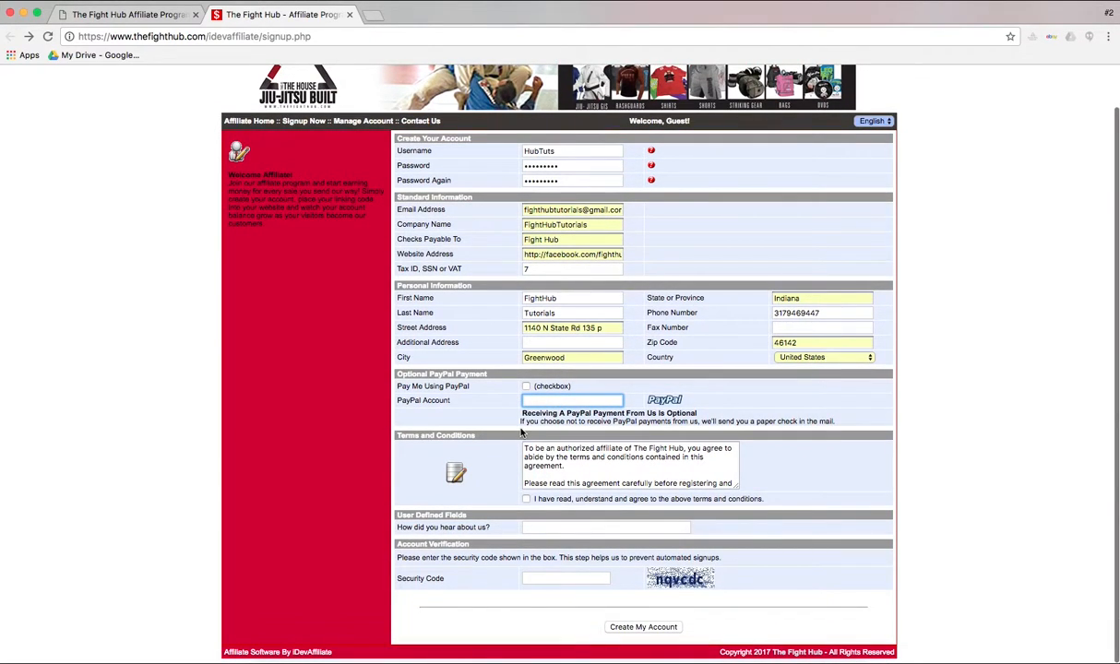
pyautogui.moveTo(637, 431)
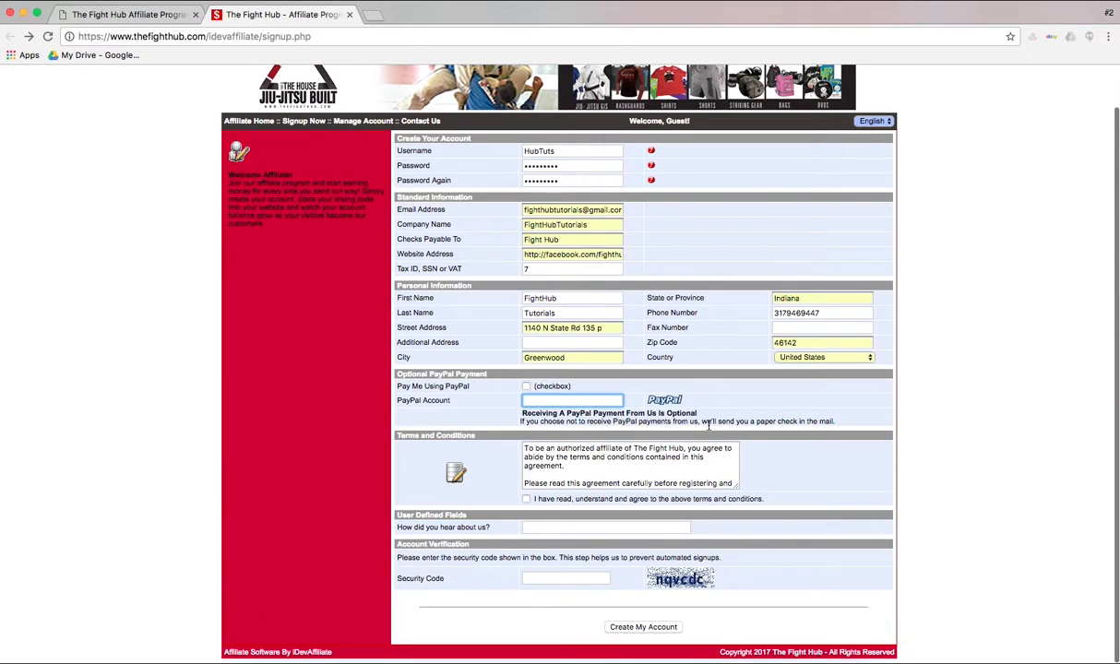
pyautogui.moveTo(607, 473)
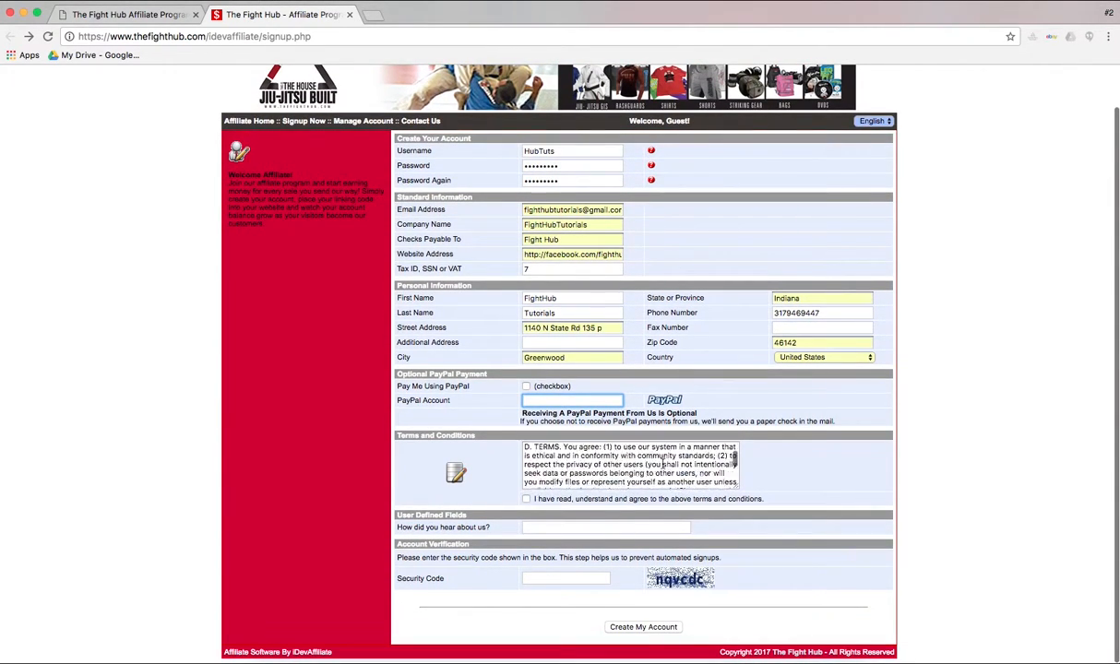
# Scroll the Terms and Conditions box down to its final clause
pyautogui.scroll(-3)
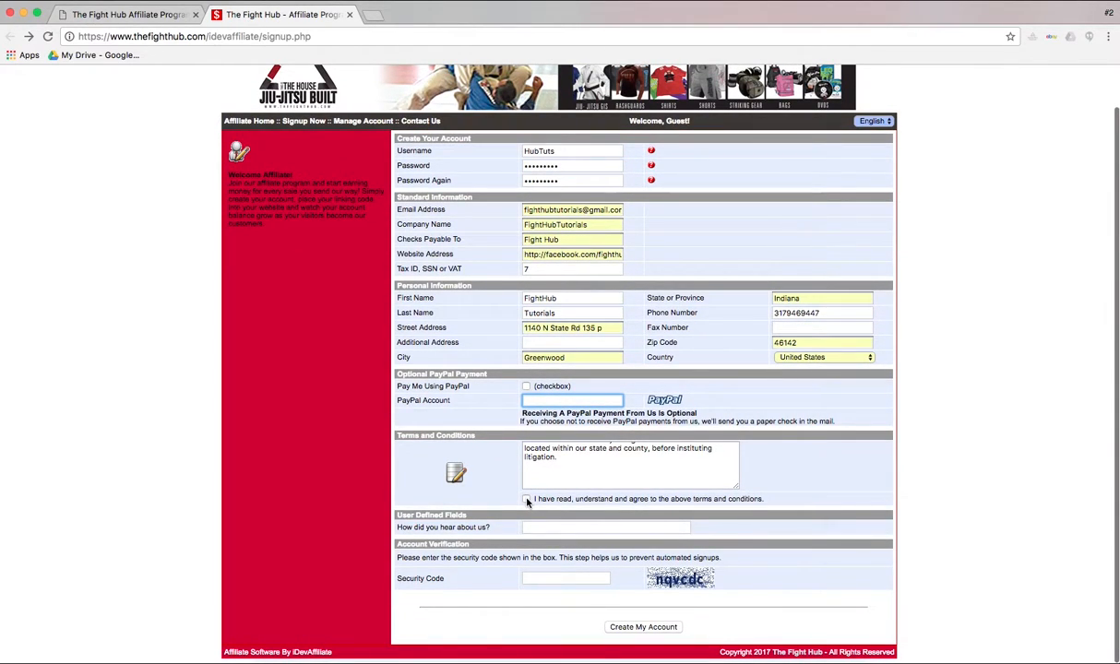
# Tick the terms box, accept the suggested referral answer, and enter security code 'qnqvcdc'
pyautogui.click(525, 499)
pyautogui.write('J')
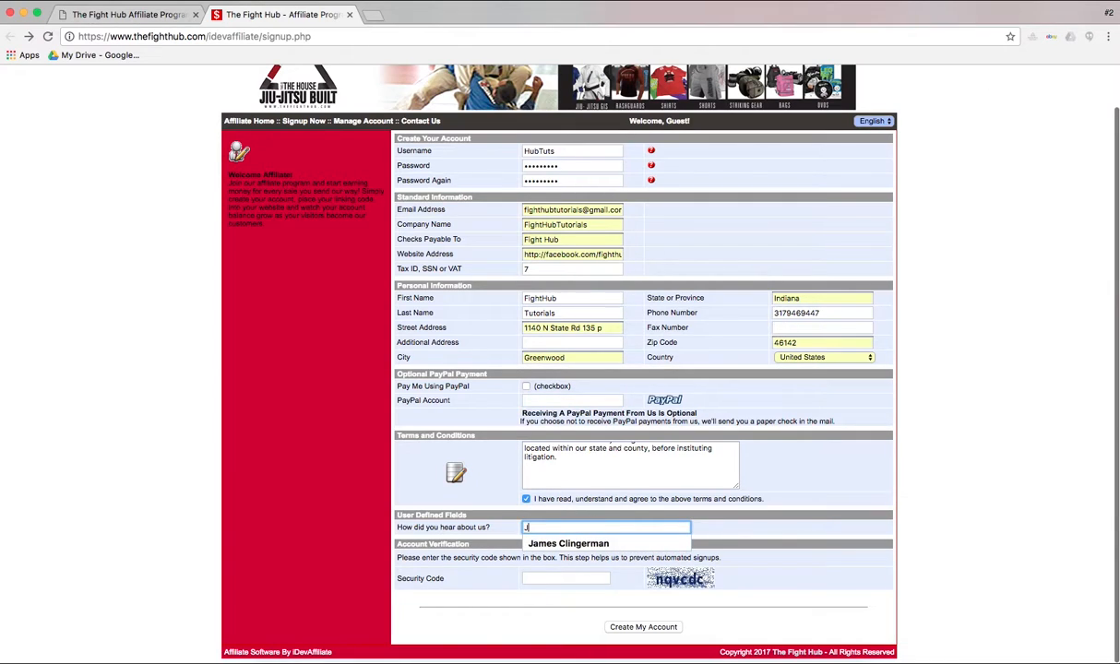
pyautogui.click(565, 544)
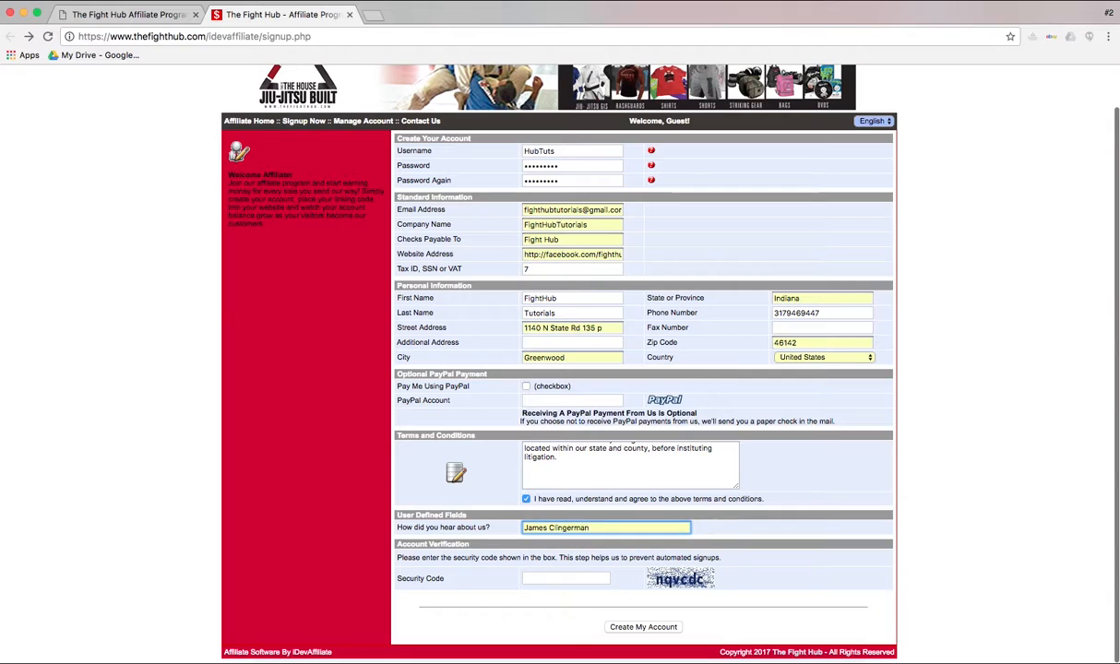
pyautogui.click(564, 578)
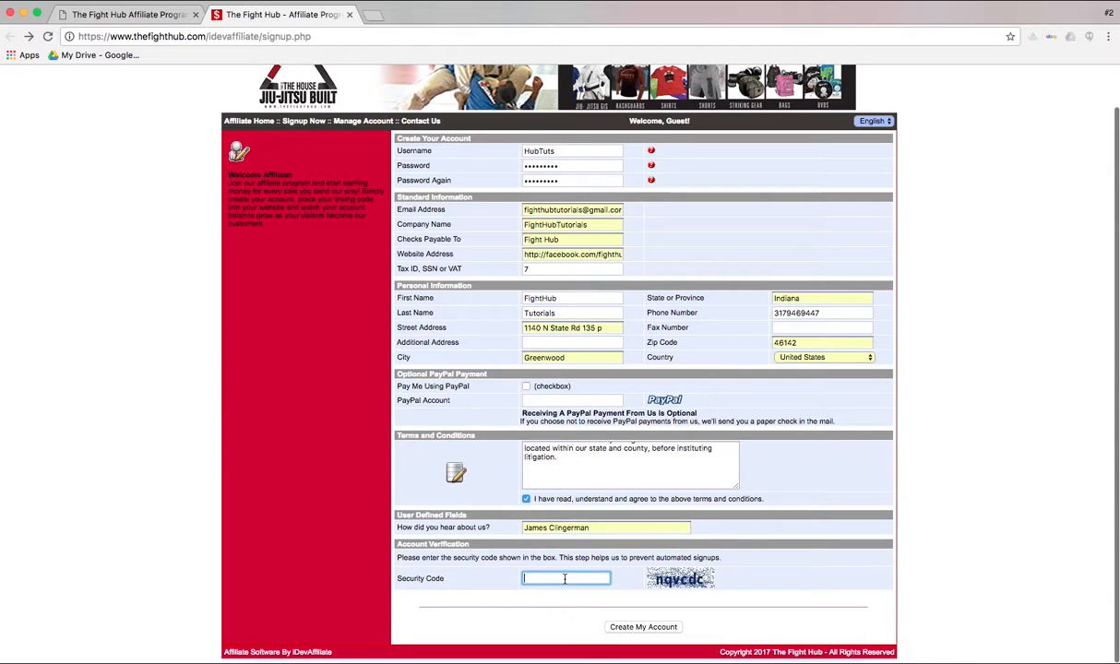
pyautogui.write('q')
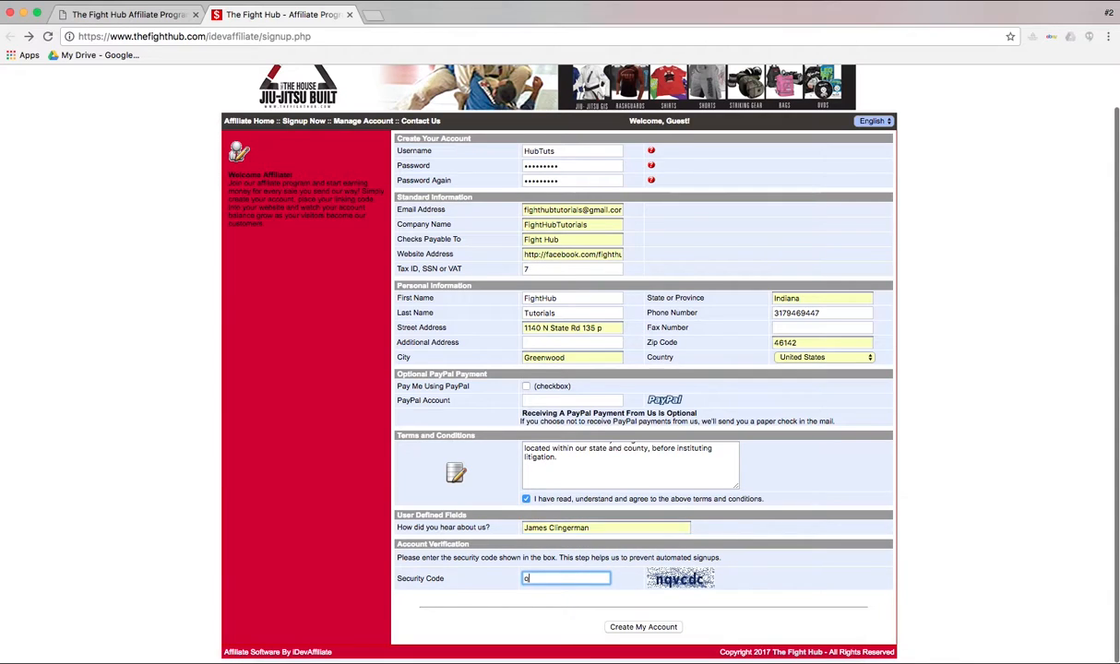
pyautogui.write('n')
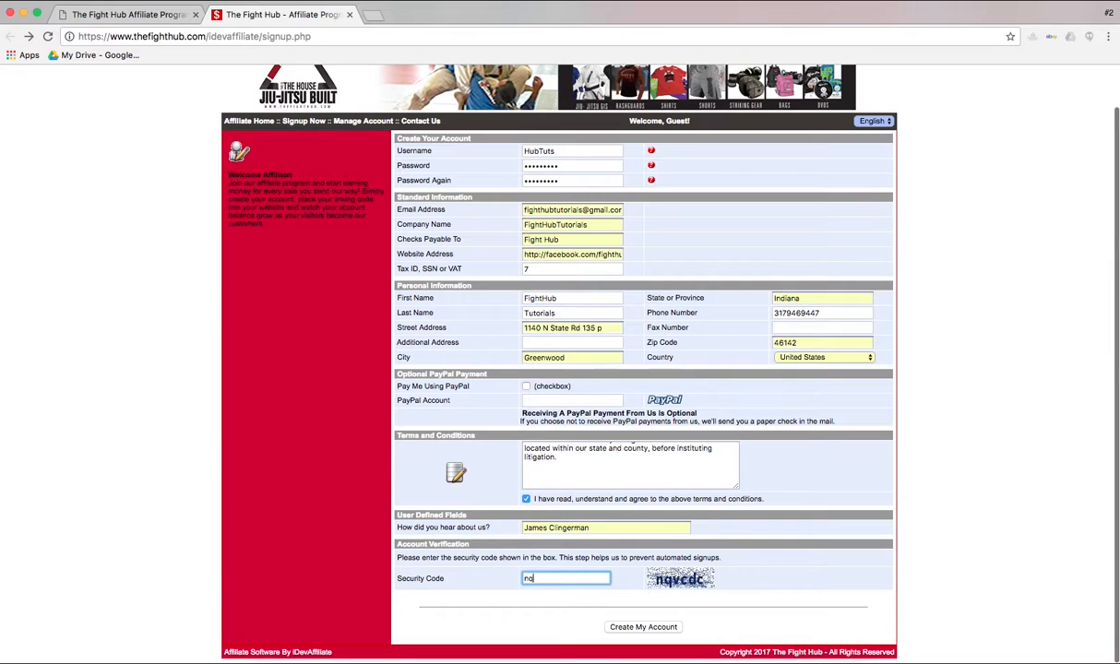
pyautogui.write('qvcdc')
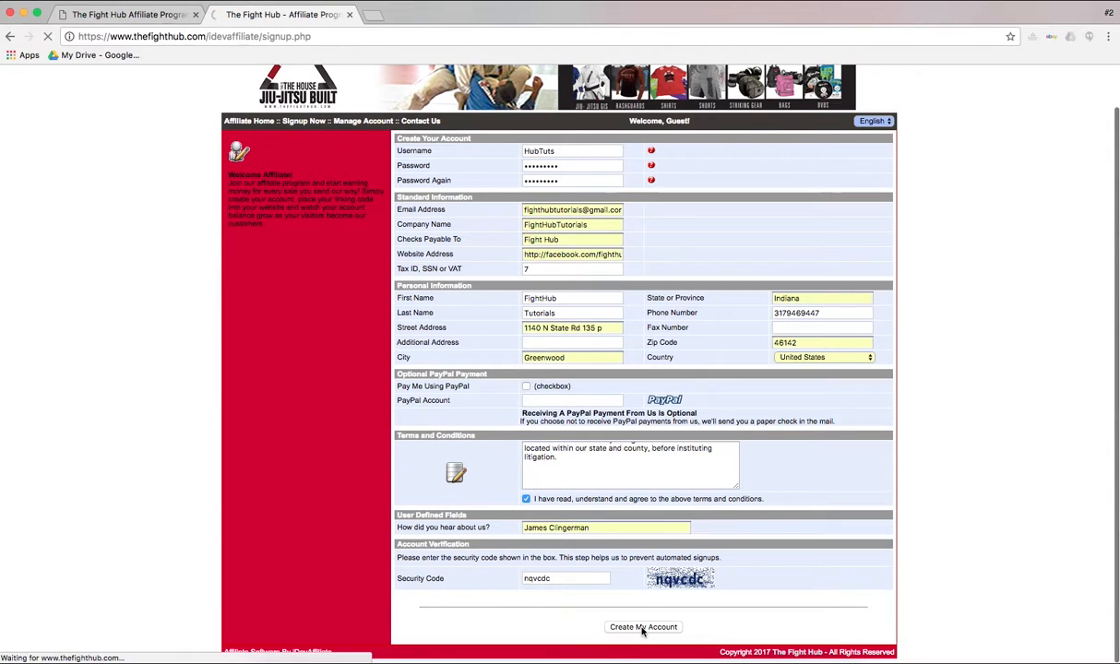
# Submit Create My Account, save the password in Chrome, and go to the login
pyautogui.click(649, 628)
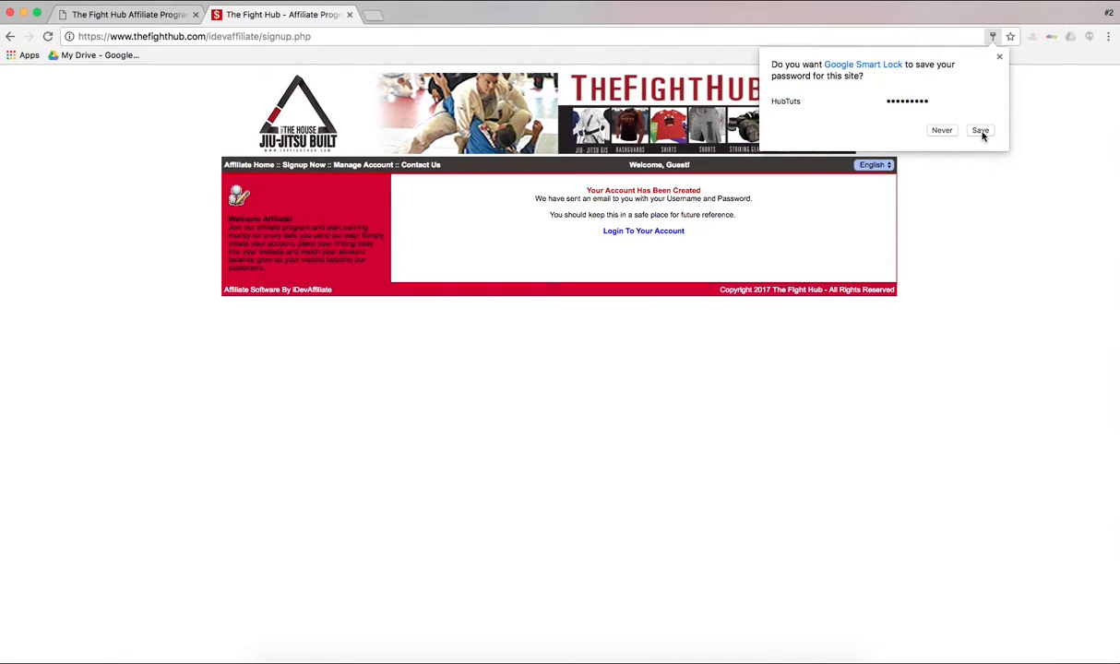
pyautogui.click(980, 130)
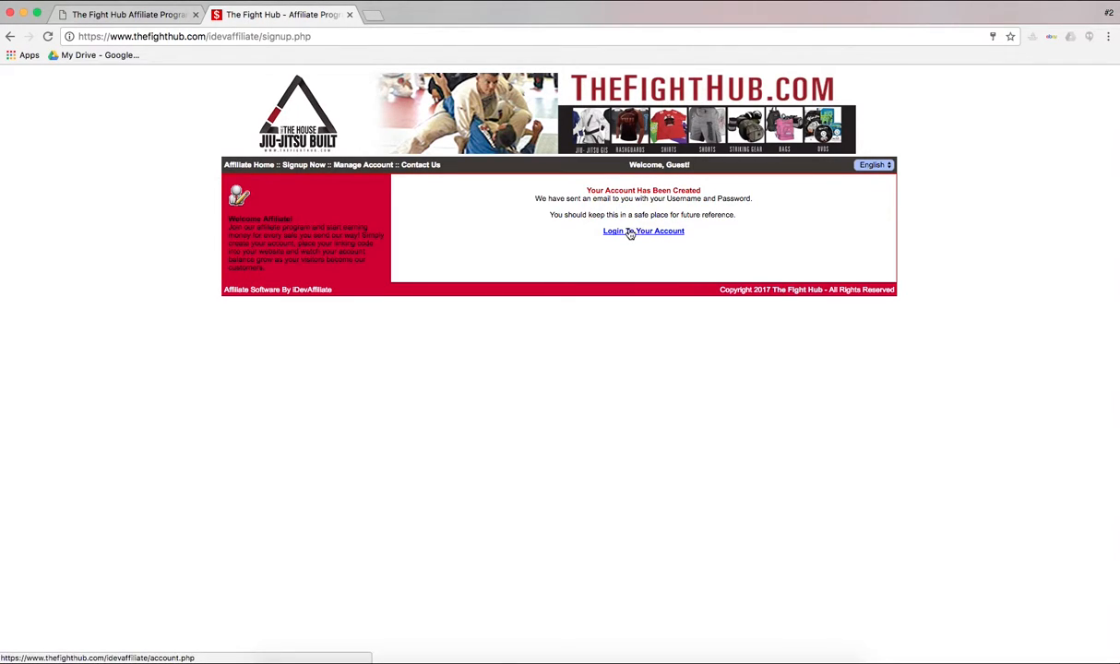
pyautogui.click(637, 232)
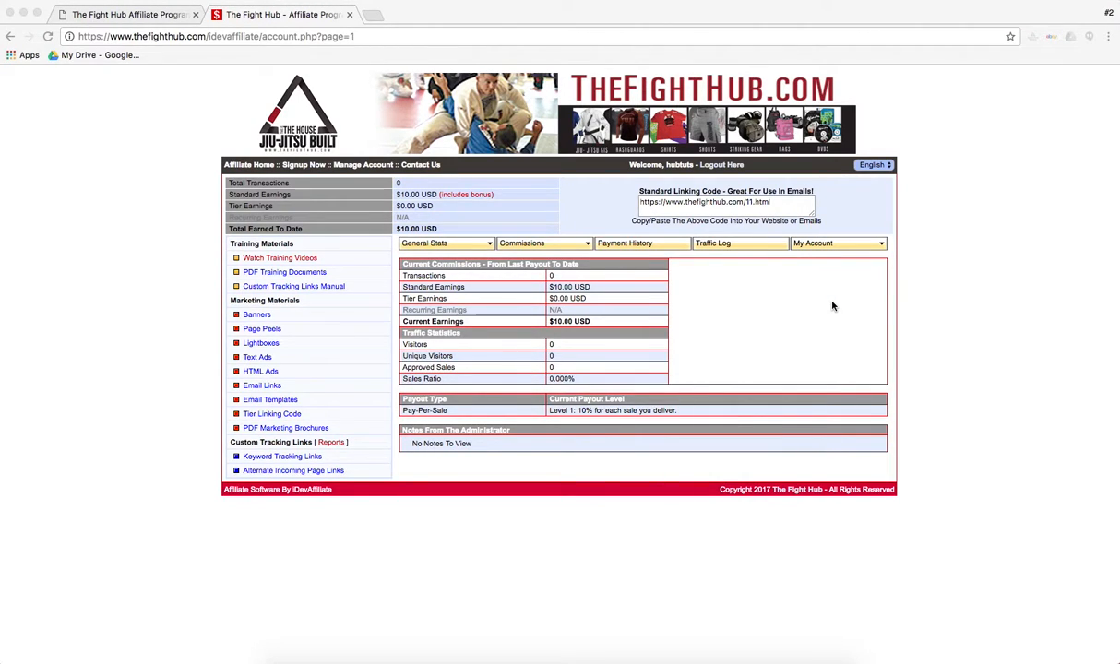
pyautogui.moveTo(777, 301)
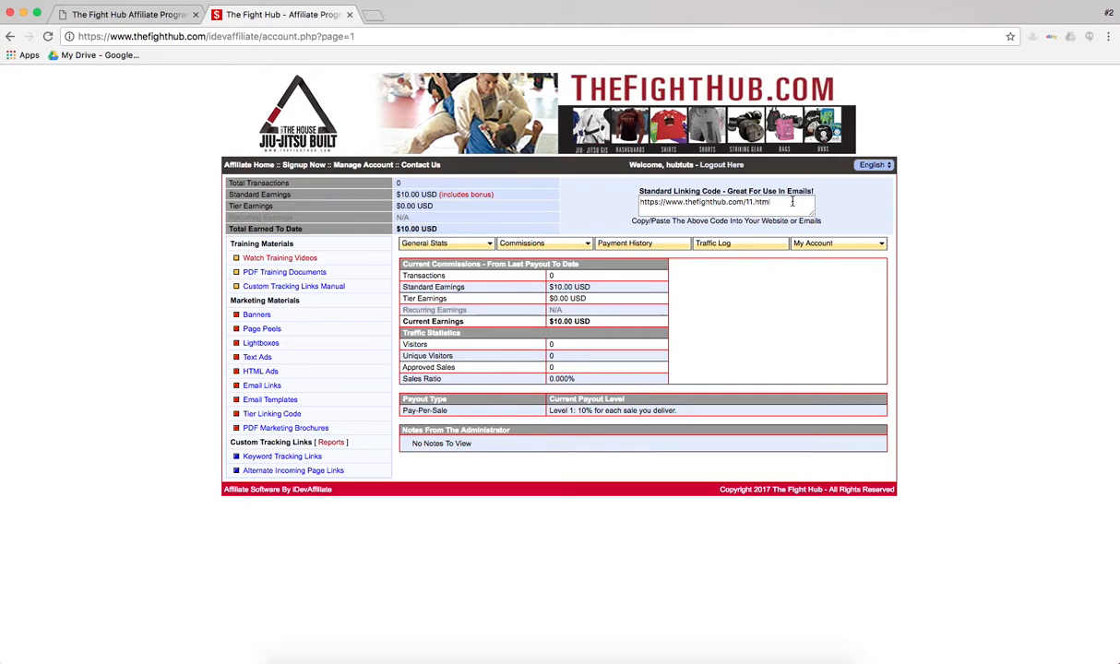
# Select the full Standard Linking Code URL on the affiliate dashboard
pyautogui.tripleClick(698, 202)
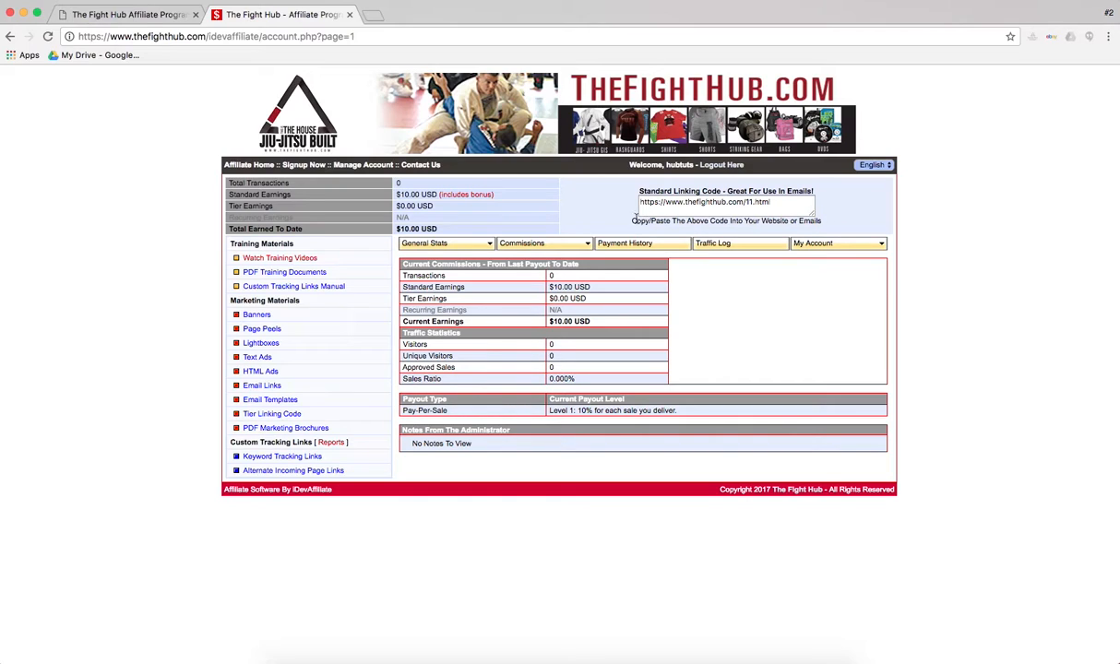
pyautogui.moveTo(584, 204)
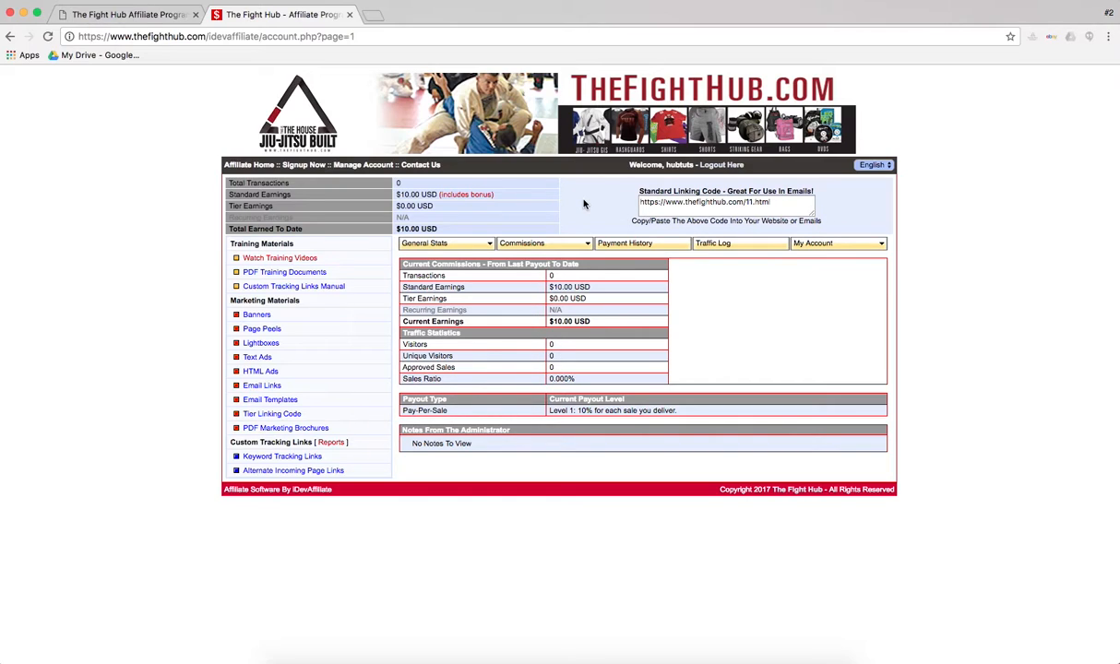